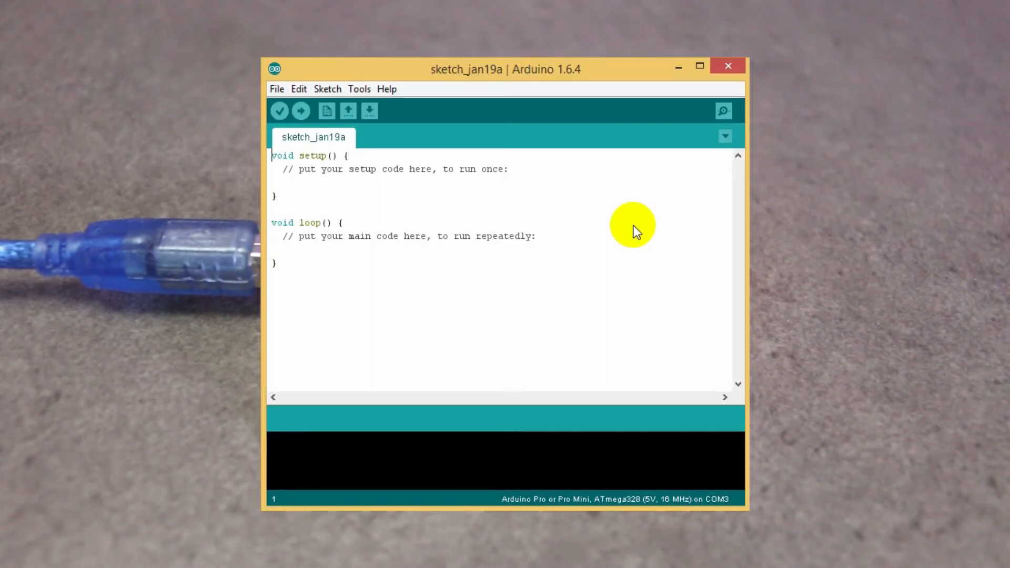
{"action": "mouse_move", "coordinate": [557, 221]}
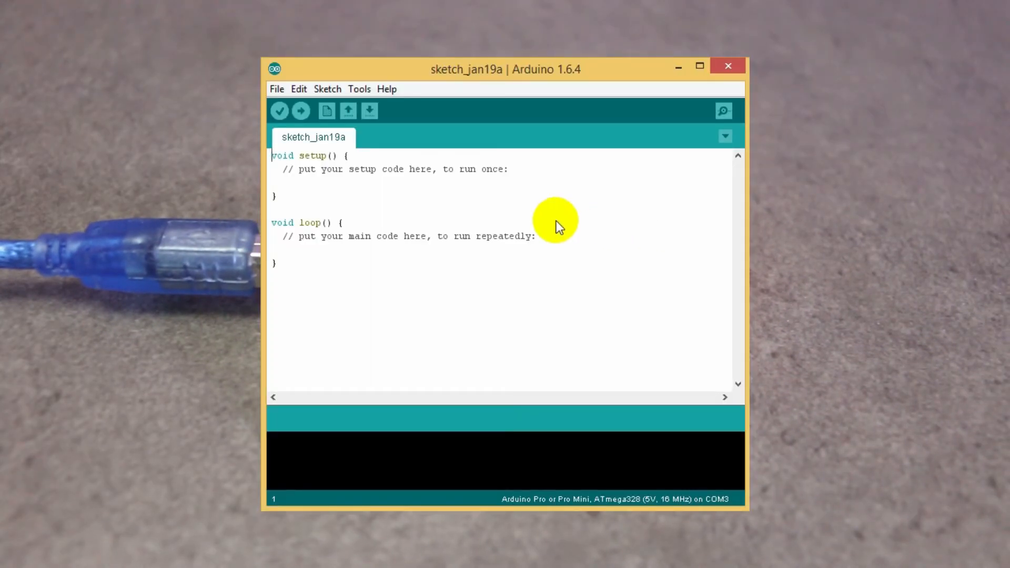
Select port COM4 and the Arduino Uno board under Tools, replacing the Pro Mini on COM3.
{"action": "left_click", "coordinate": [359, 89]}
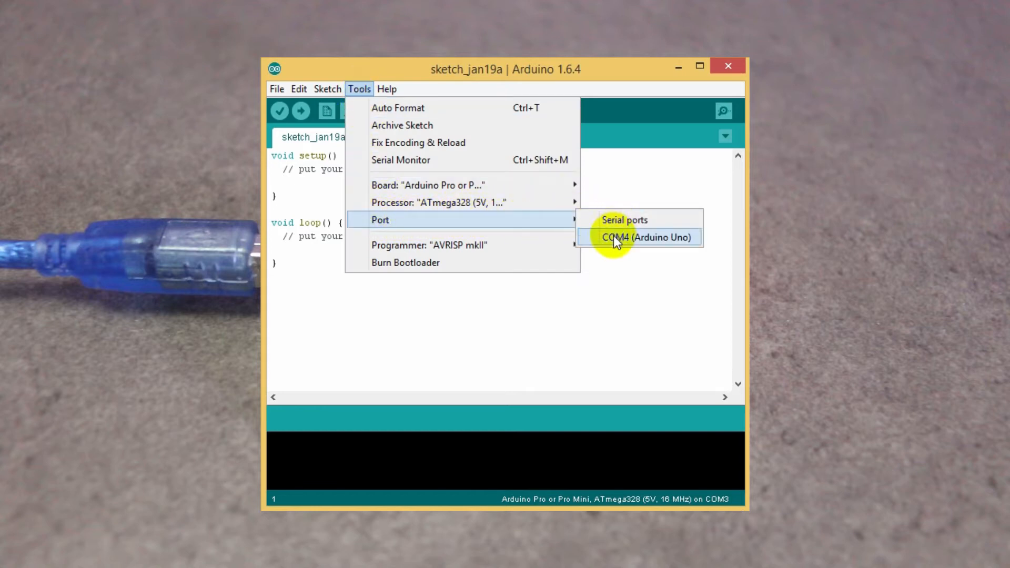
{"action": "left_click", "coordinate": [645, 237]}
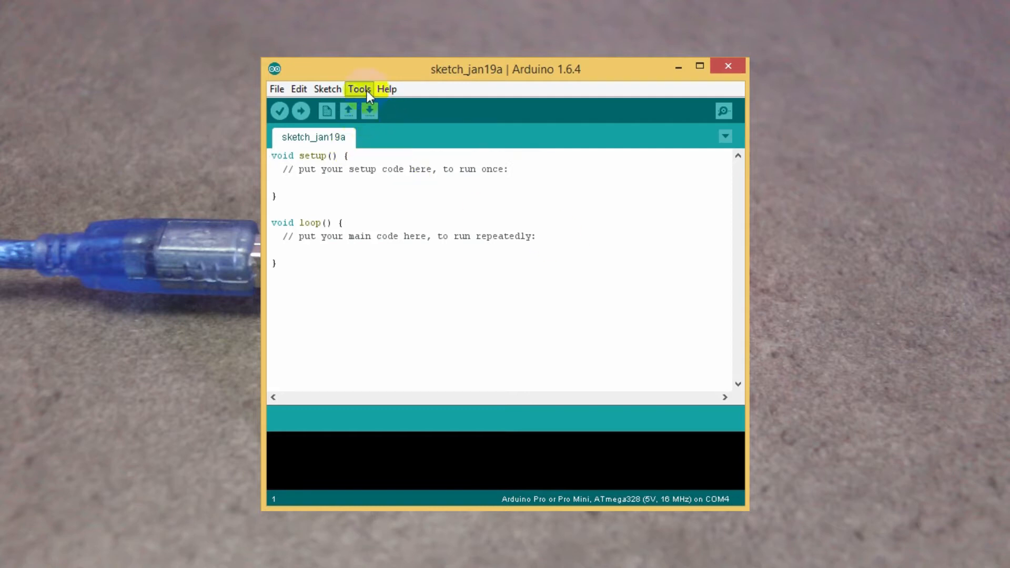
{"action": "left_click", "coordinate": [359, 89]}
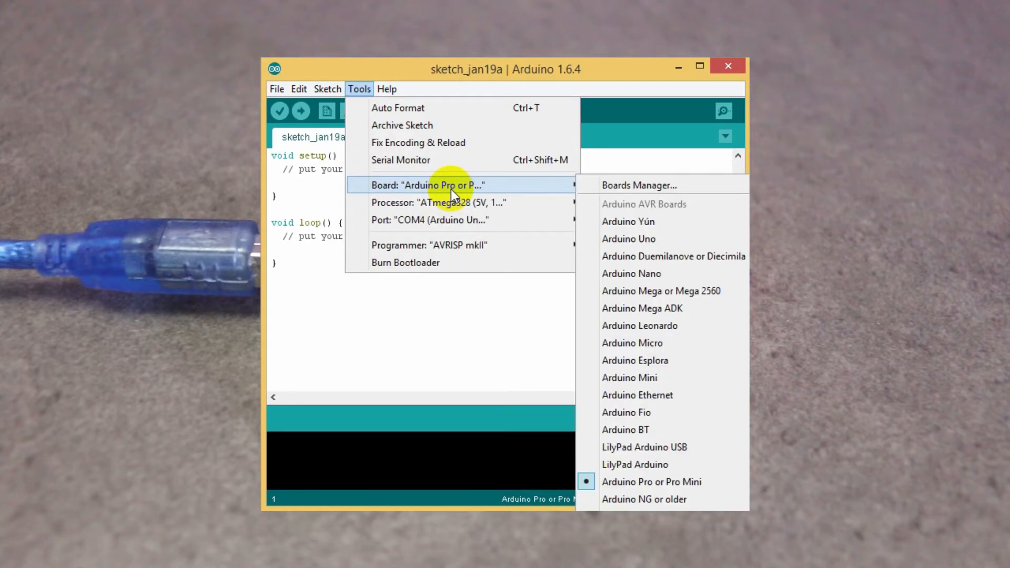
{"action": "mouse_move", "coordinate": [560, 192]}
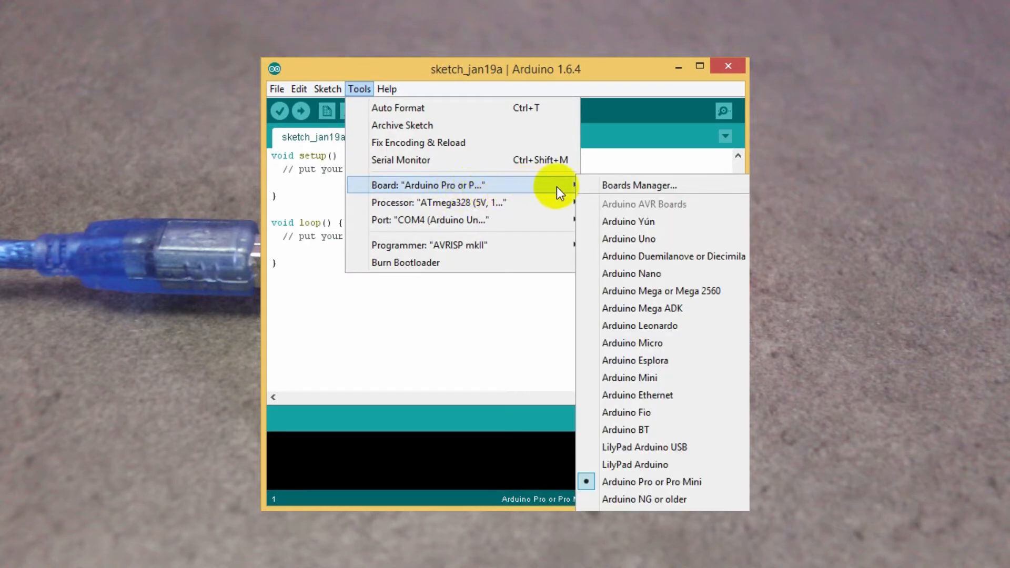
{"action": "mouse_move", "coordinate": [629, 239]}
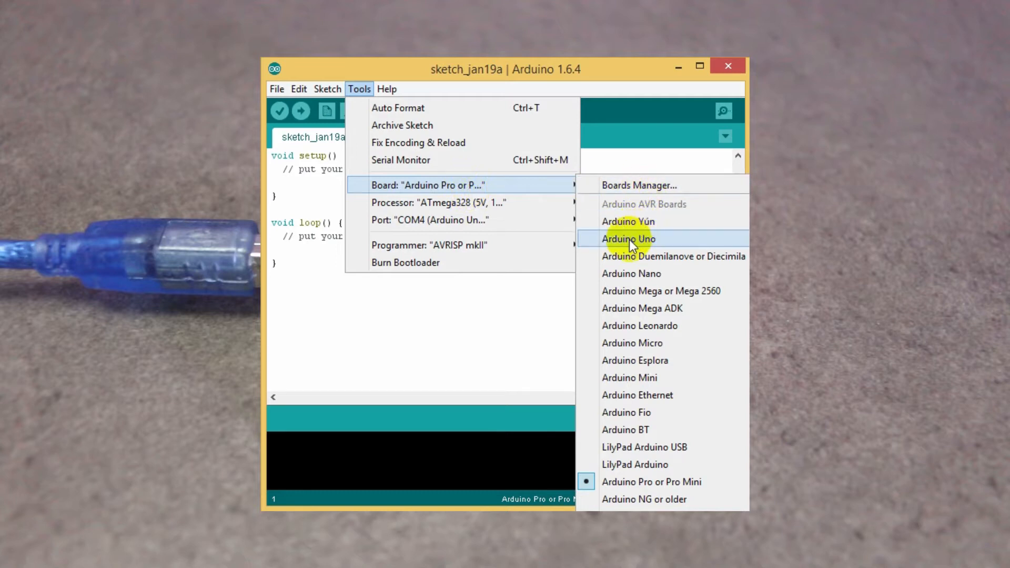
{"action": "left_click", "coordinate": [628, 239]}
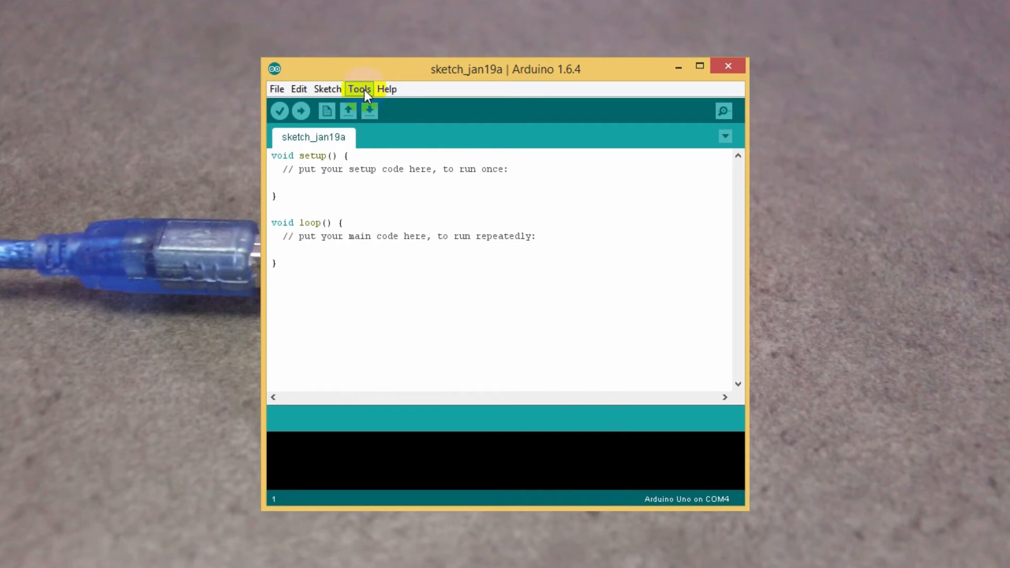
{"action": "mouse_move", "coordinate": [279, 111]}
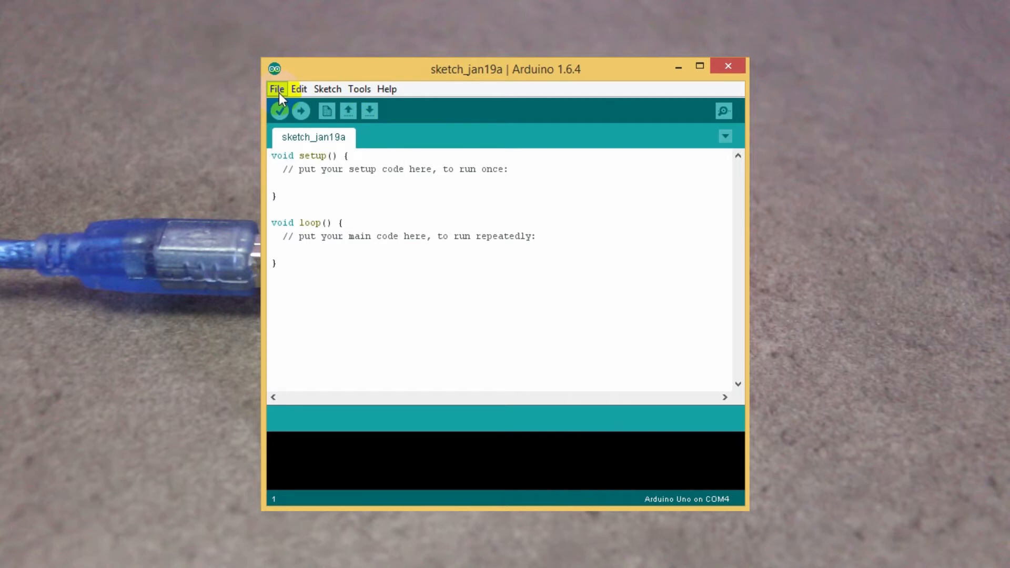
{"action": "mouse_move", "coordinate": [336, 214]}
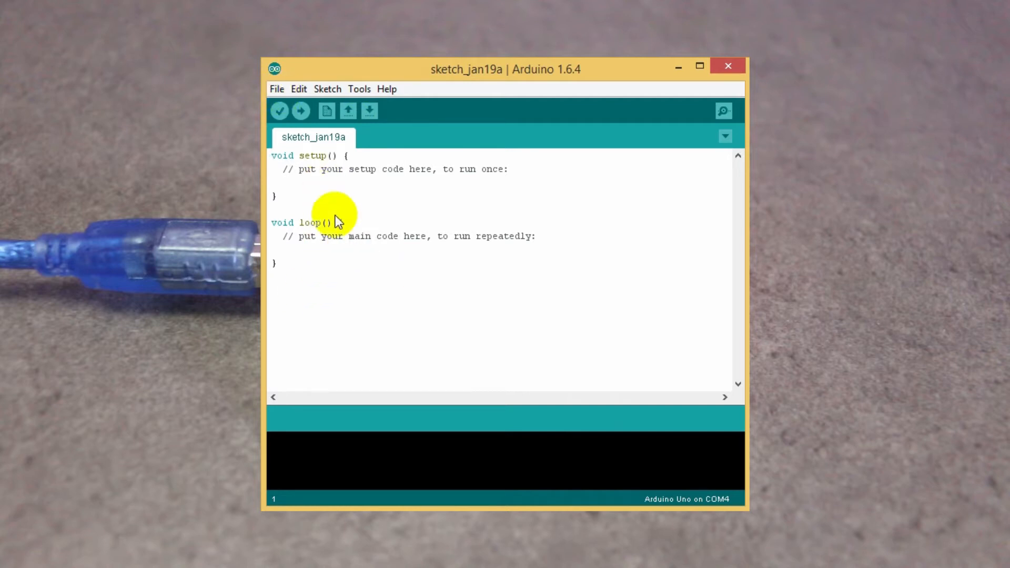
{"action": "mouse_move", "coordinate": [277, 89]}
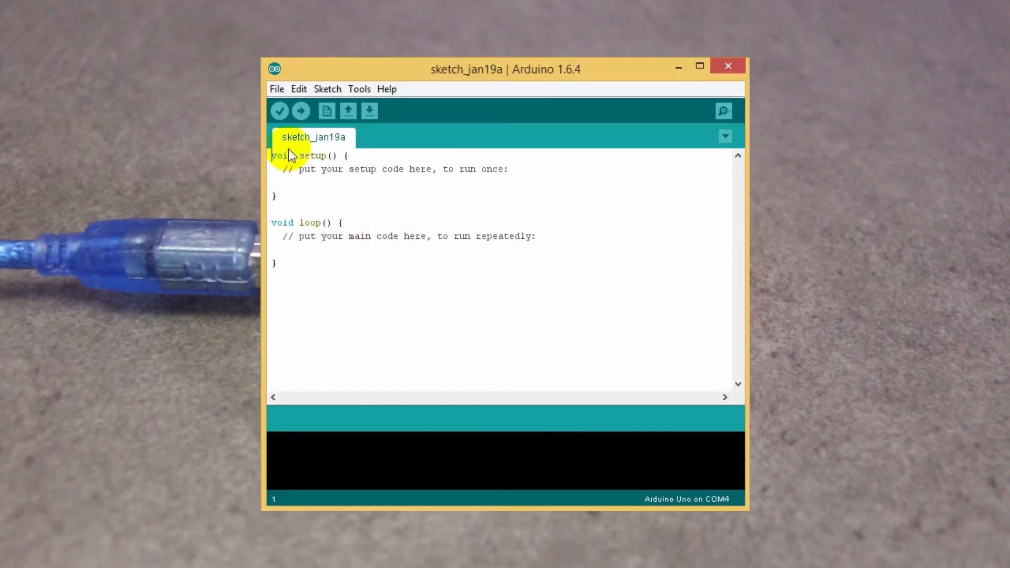
Load the bundled 01.Basics > Blink example and scroll through its setup and loop code.
{"action": "left_click", "coordinate": [276, 89]}
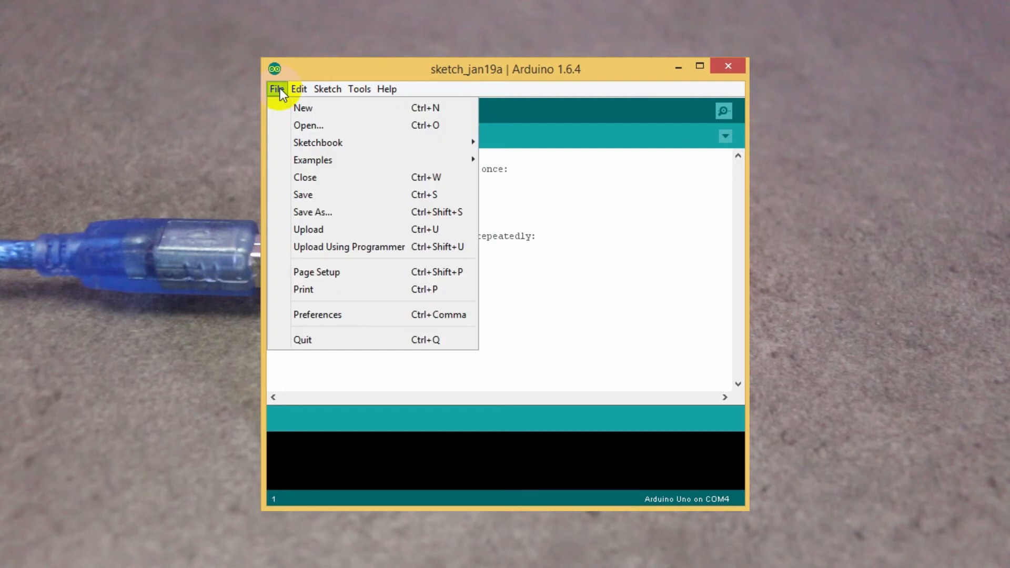
{"action": "mouse_move", "coordinate": [314, 160]}
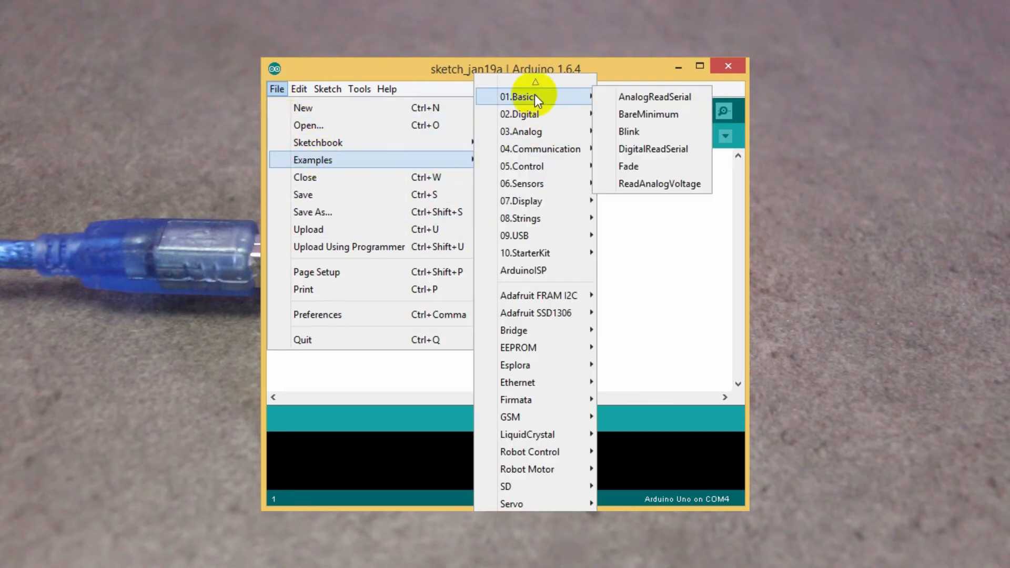
{"action": "mouse_move", "coordinate": [635, 138]}
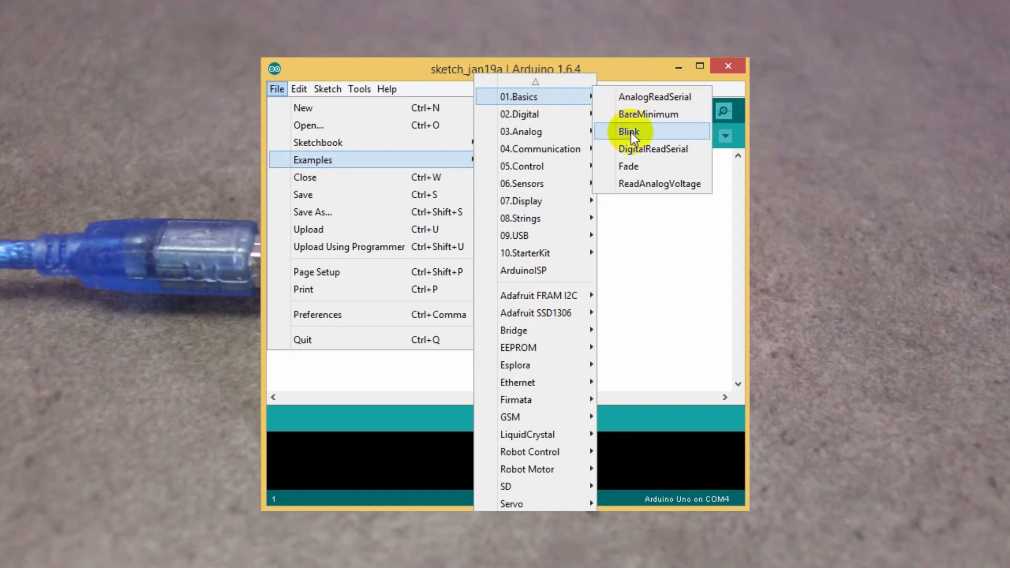
{"action": "left_click", "coordinate": [629, 131]}
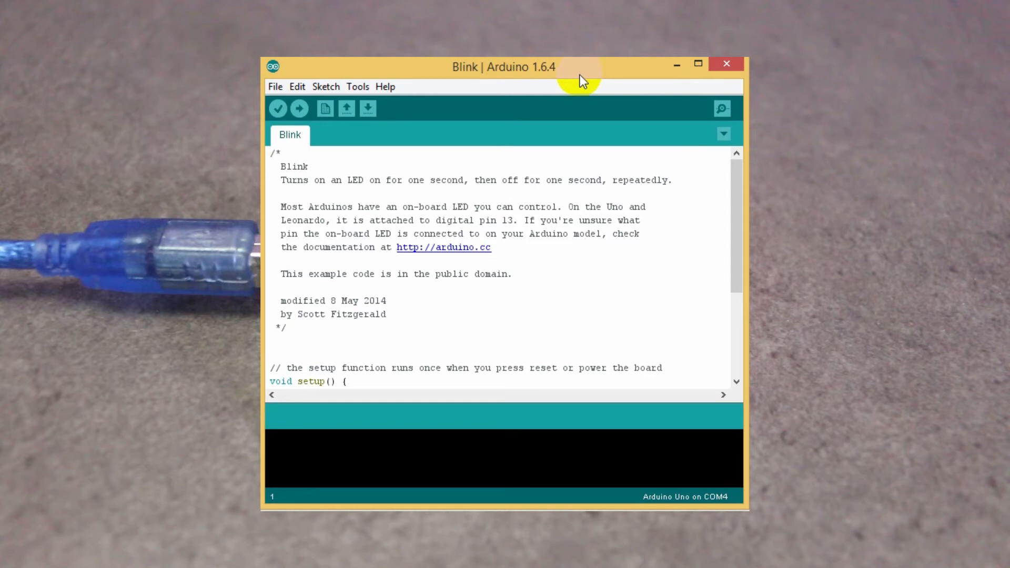
{"action": "scroll", "scroll_direction": "down", "scroll_amount": 3}
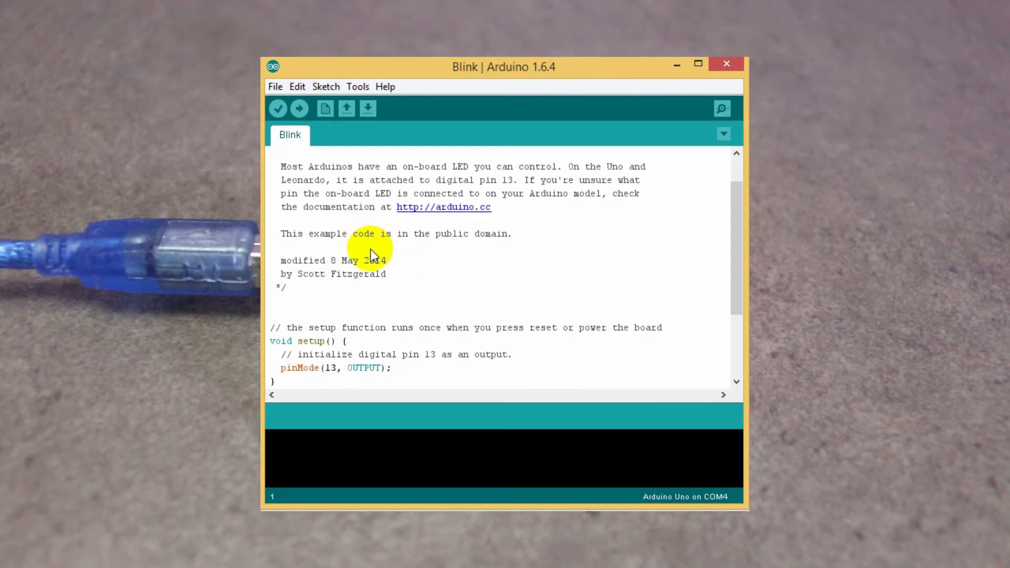
{"action": "scroll", "scroll_direction": "down", "scroll_amount": 3}
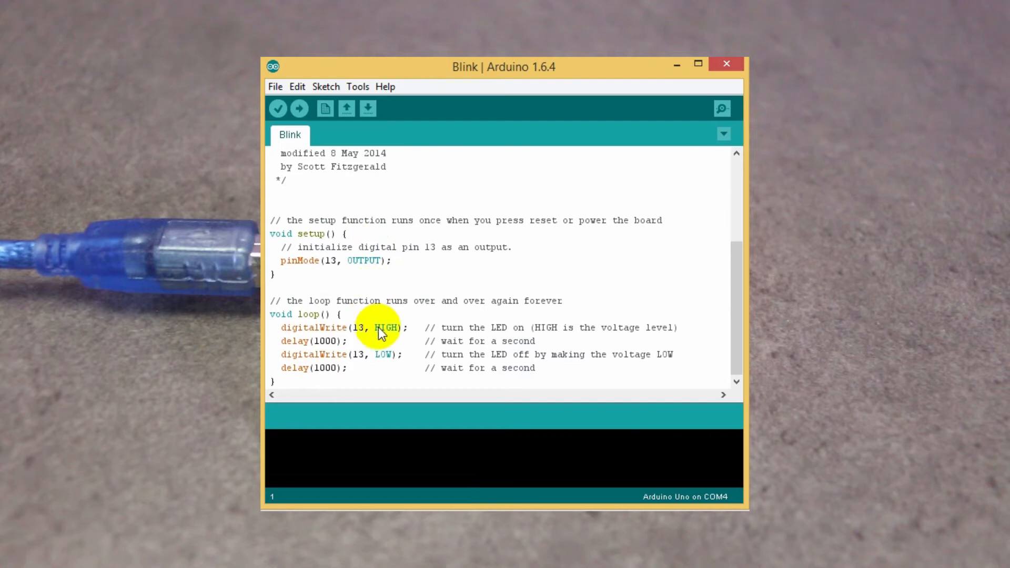
{"action": "scroll", "scroll_direction": "up", "scroll_amount": 3}
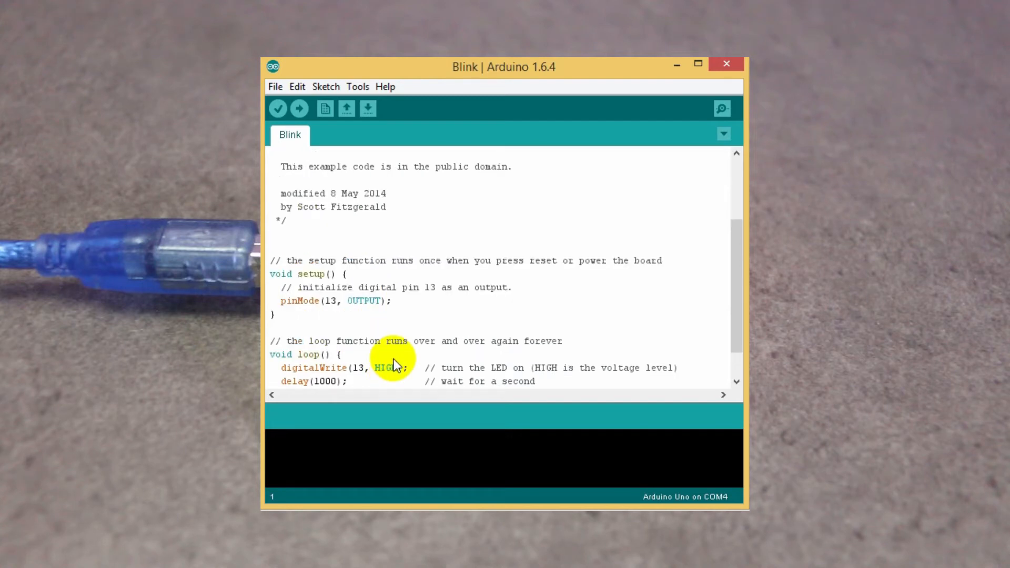
{"action": "scroll", "scroll_direction": "up", "scroll_amount": 3}
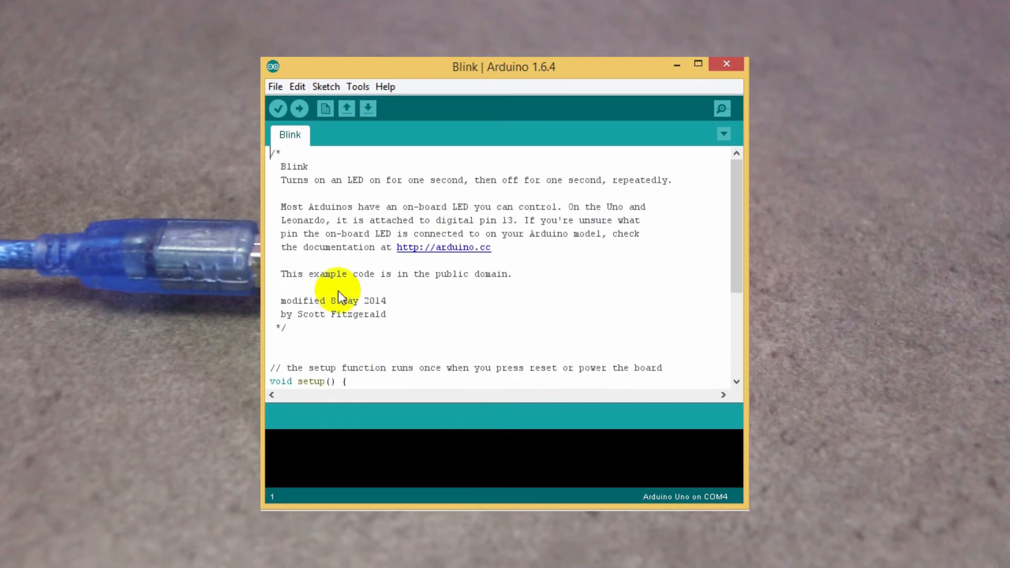
{"action": "mouse_move", "coordinate": [296, 294]}
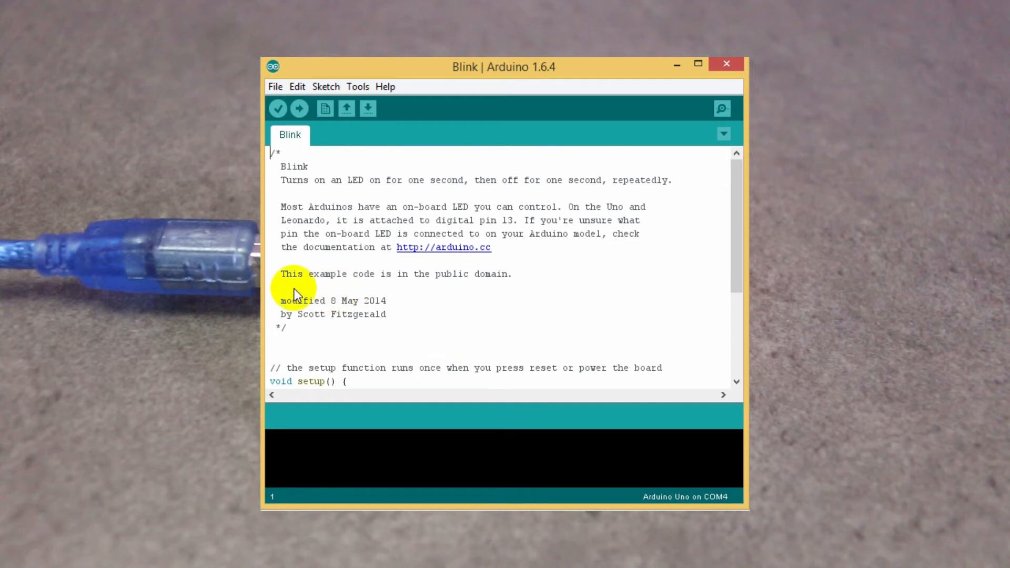
{"action": "mouse_move", "coordinate": [300, 109]}
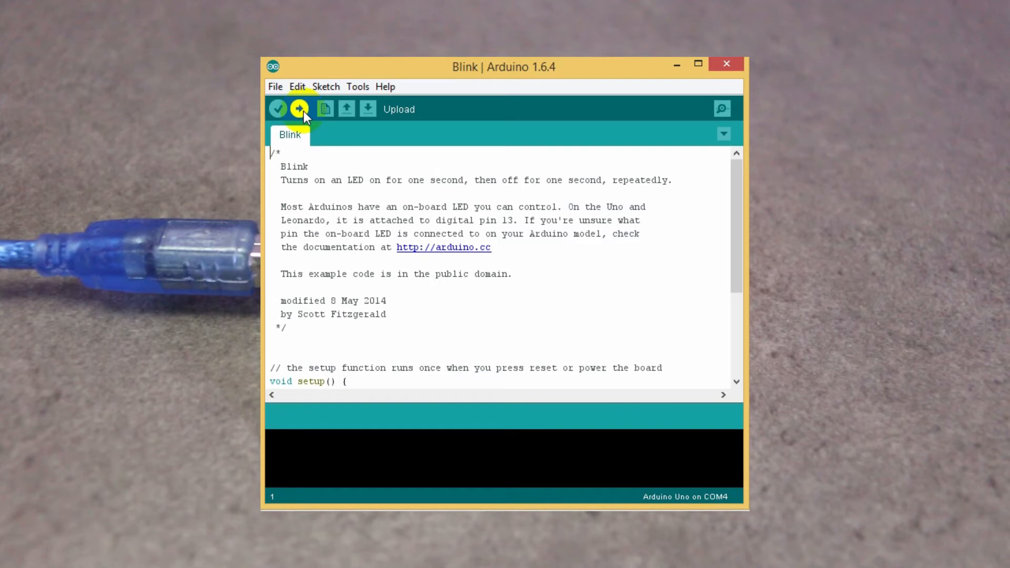
Upload the unmodified Blink sketch to the Arduino Uno on COM4.
{"action": "left_click", "coordinate": [300, 109]}
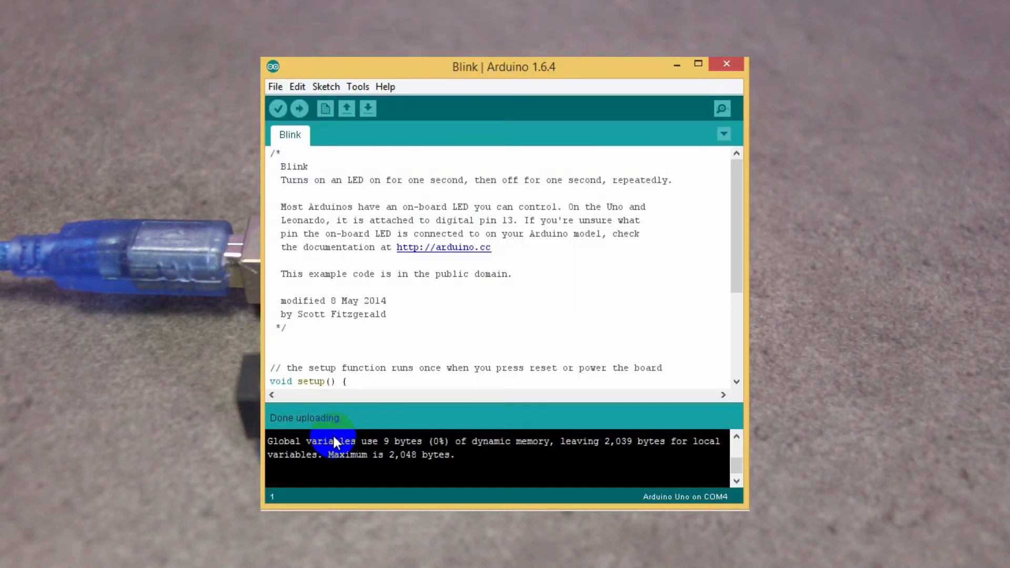
{"action": "scroll", "scroll_direction": "down", "scroll_amount": 3}
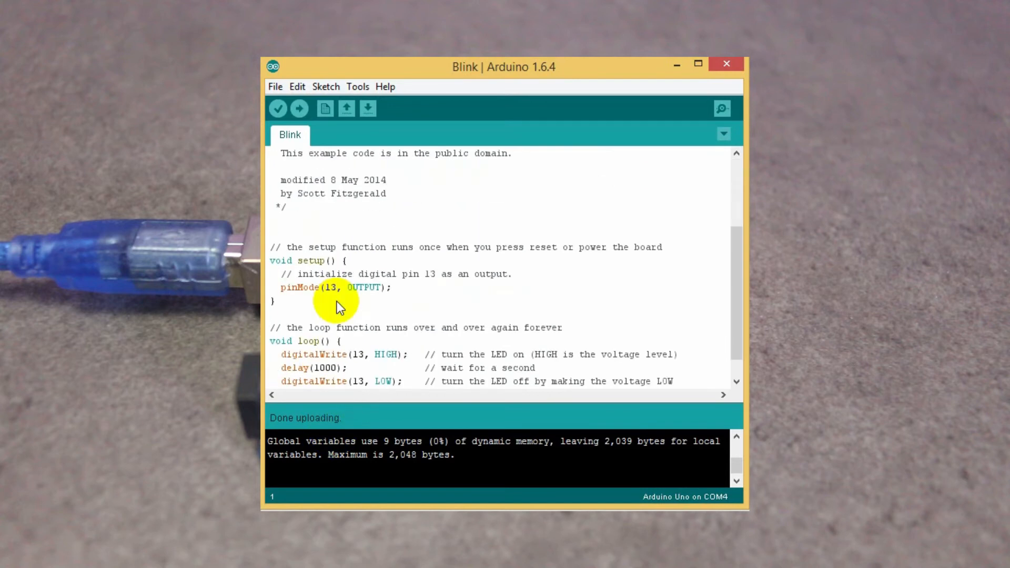
{"action": "scroll", "scroll_direction": "down", "scroll_amount": 3}
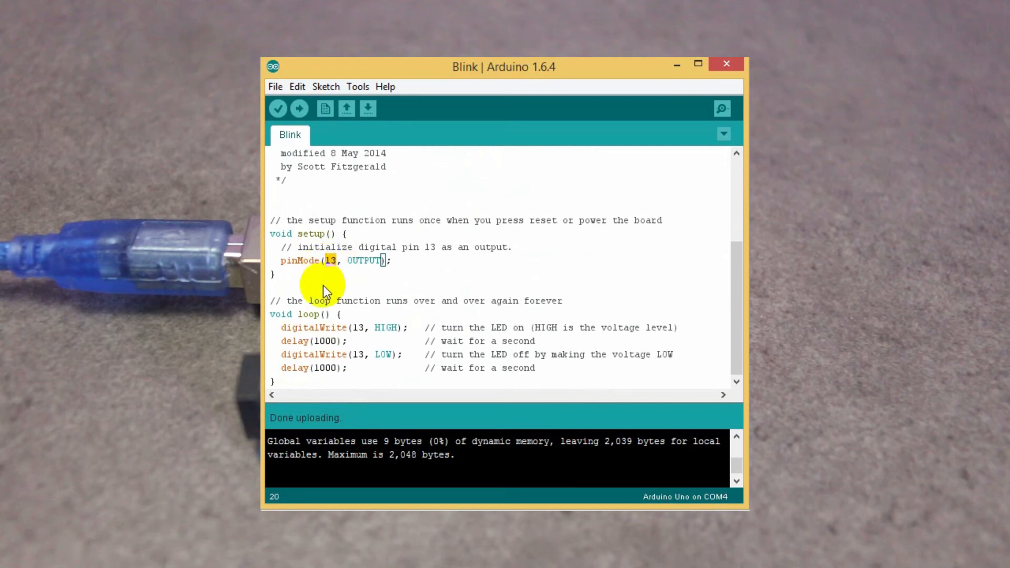
{"action": "mouse_move", "coordinate": [321, 364]}
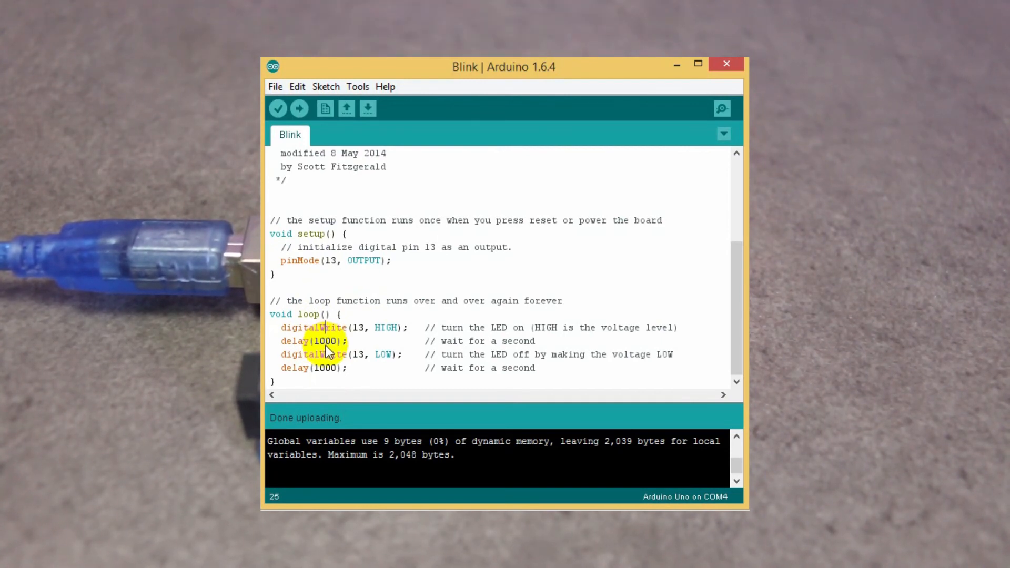
Change the loop's delay(1000) values to 500 ms and upload the edited sketch.
{"action": "type", "text": "500"}
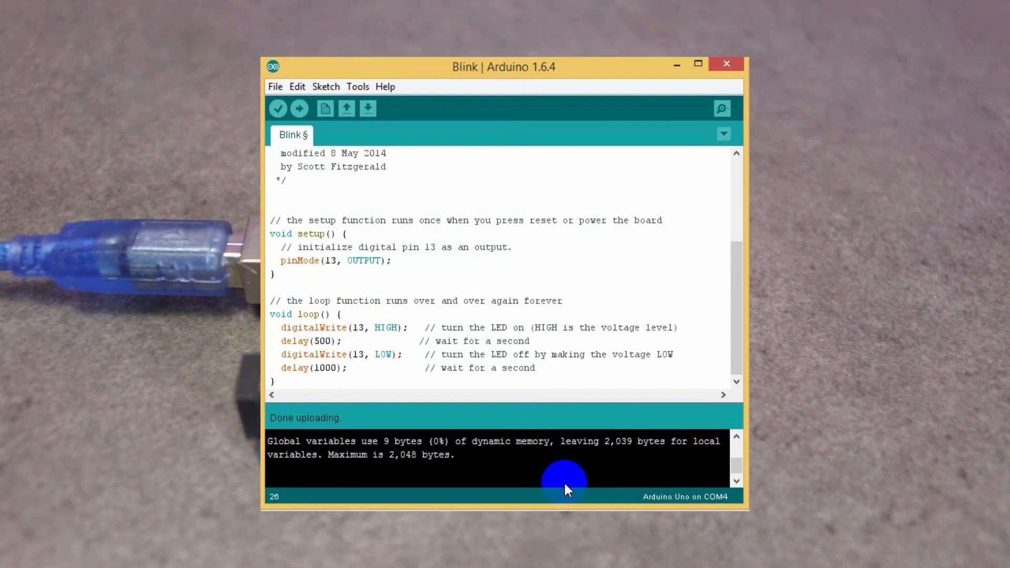
{"action": "double_click", "coordinate": [323, 368]}
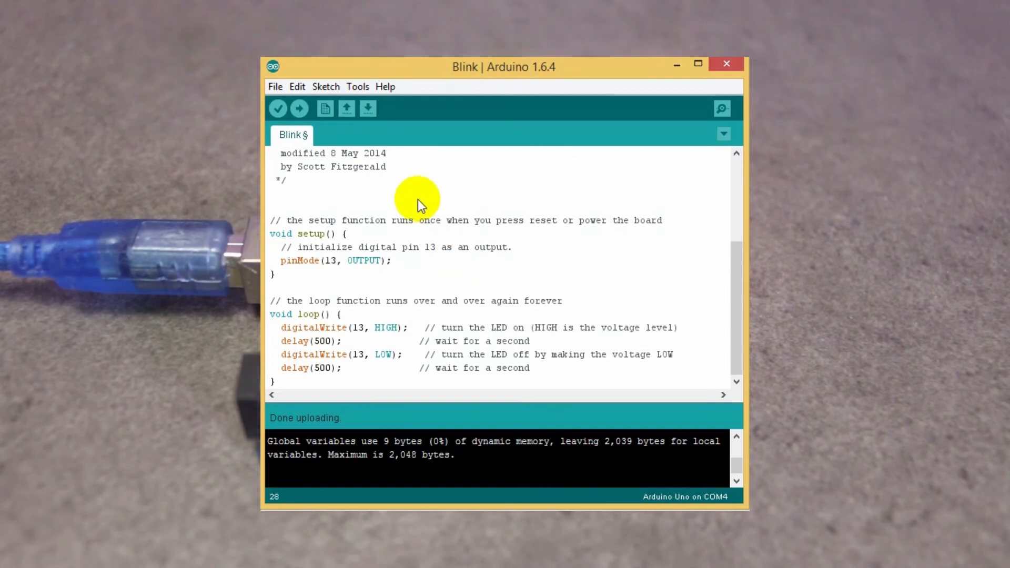
{"action": "left_click", "coordinate": [299, 108]}
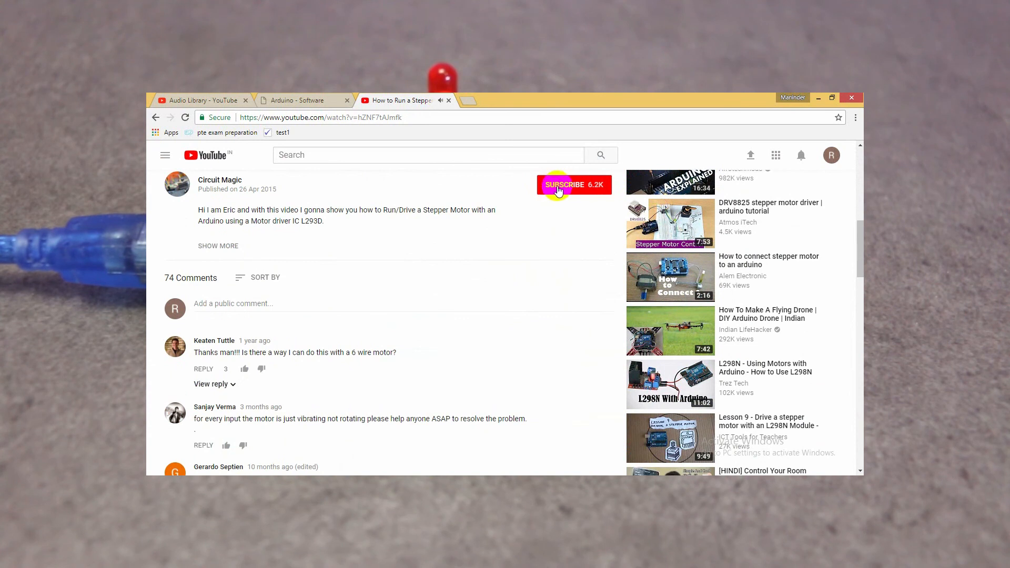
Subscribe to the channel that posted the stepper-motor tutorial video.
{"action": "left_click", "coordinate": [573, 185]}
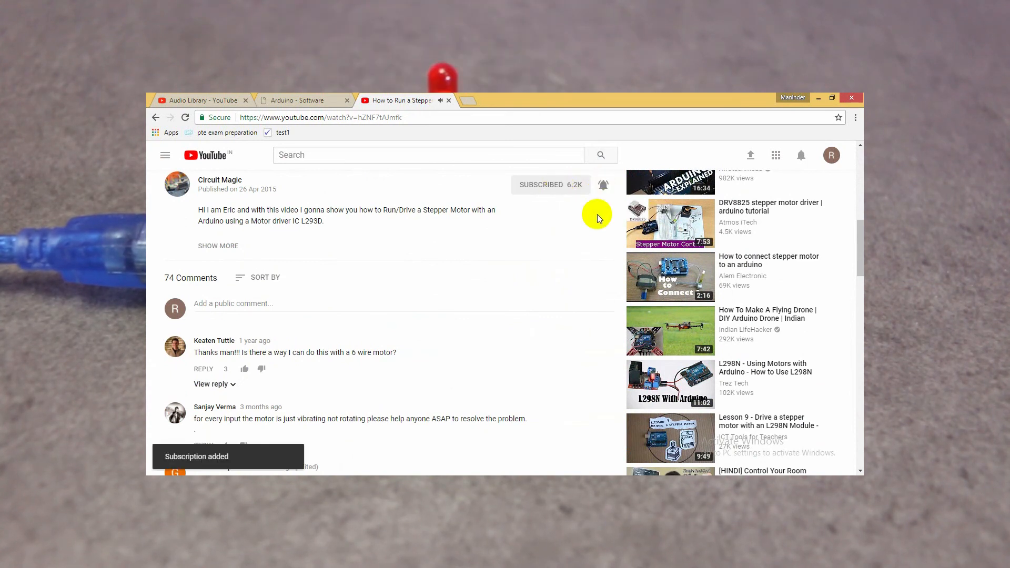
{"action": "mouse_move", "coordinate": [591, 230]}
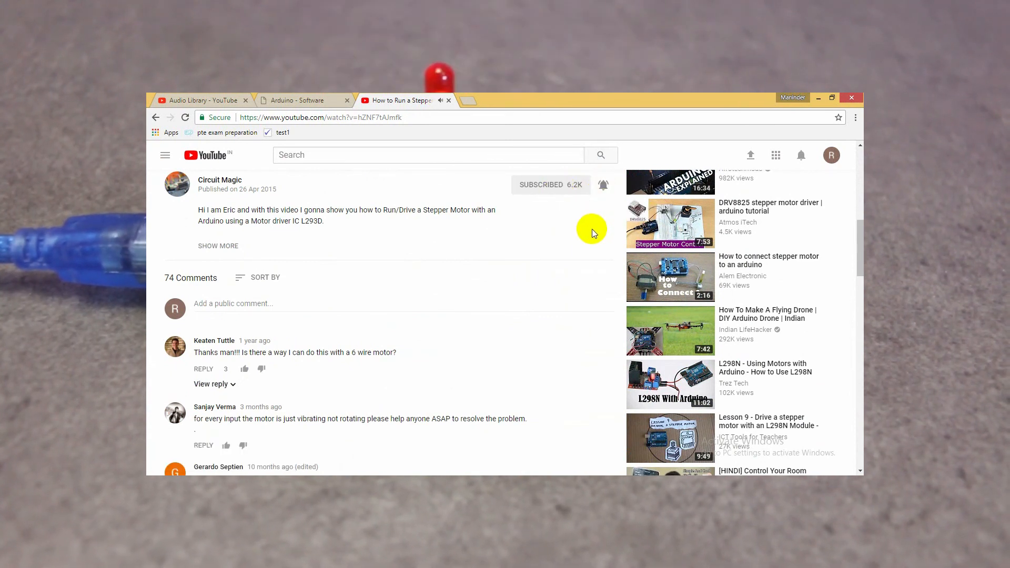